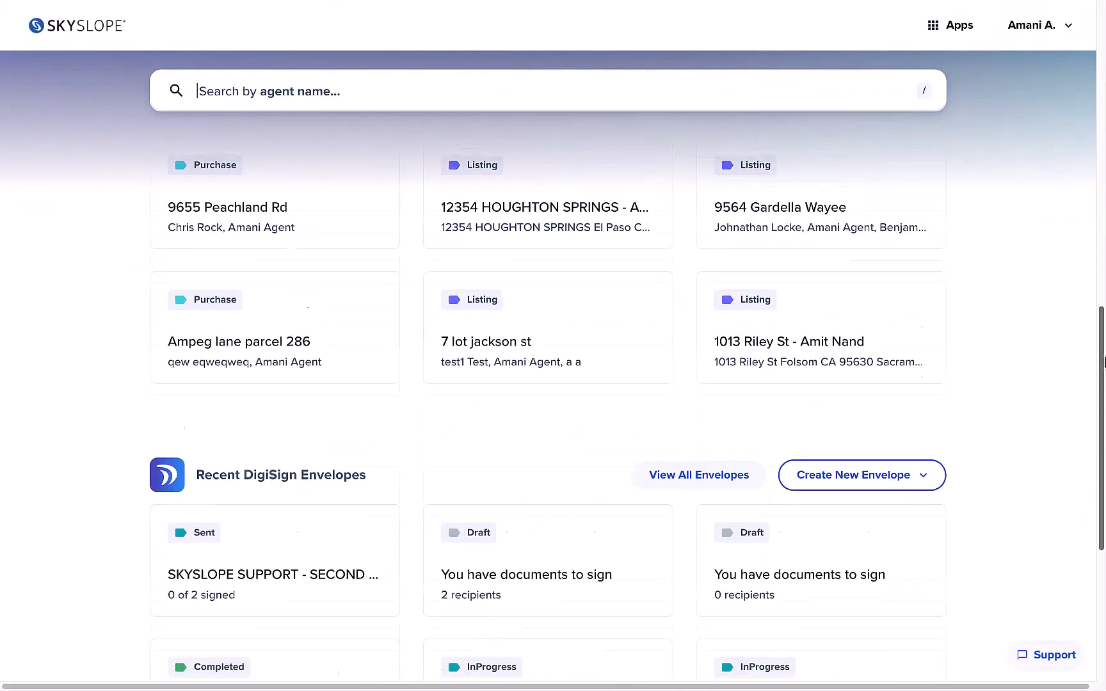
Scroll to the top of the dashboard to show the greeting and unified search bar.
scroll(up, 3)
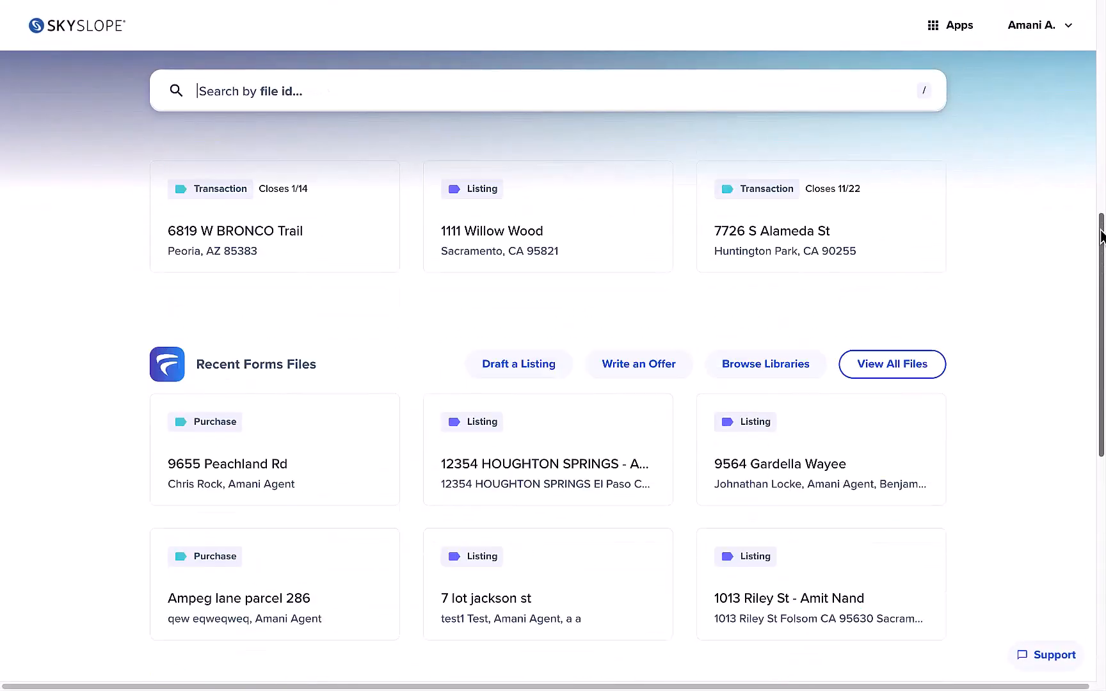
scroll(up, 3)
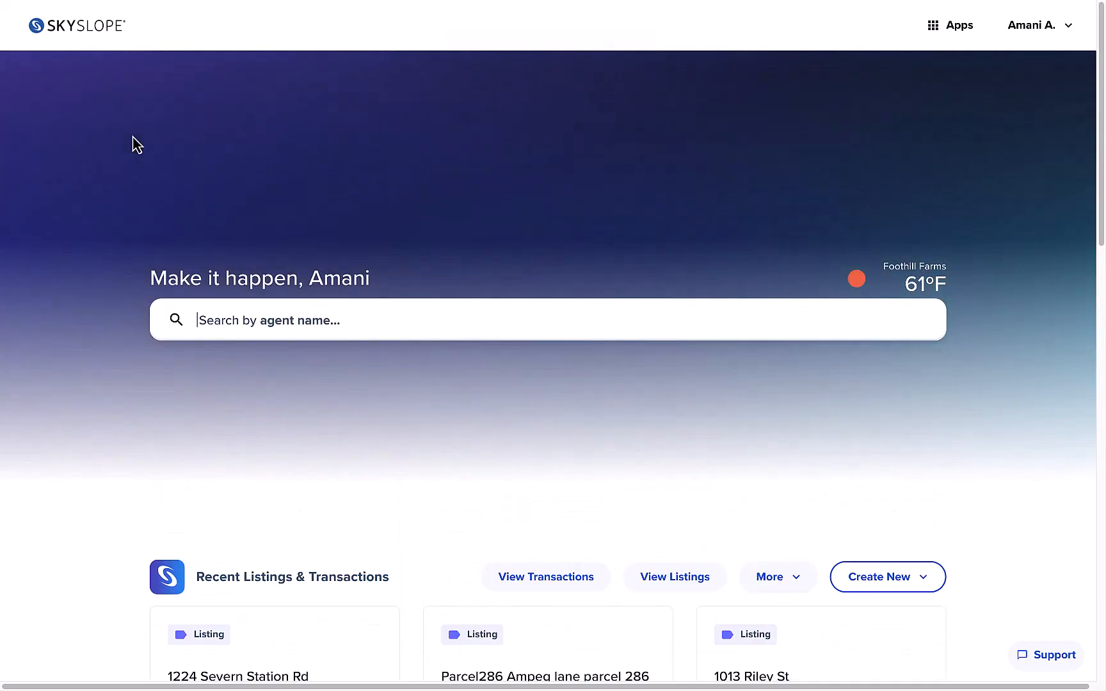
Search 'john' across listings and Forms files, then search 'whispering'.
text(j)
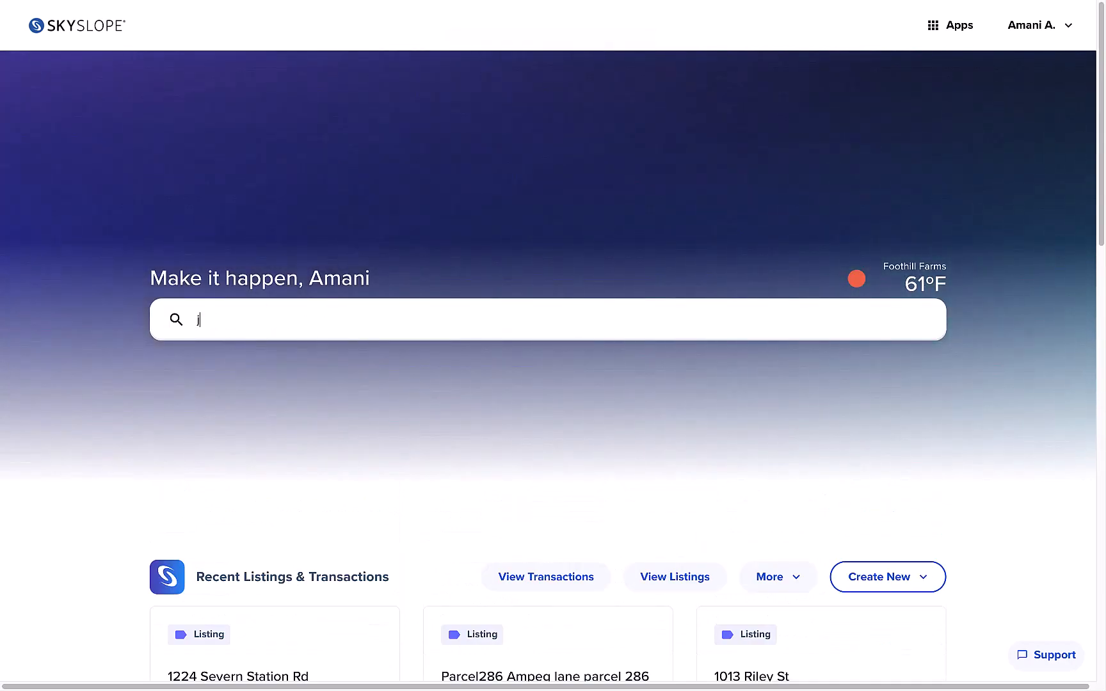
text(ohn)
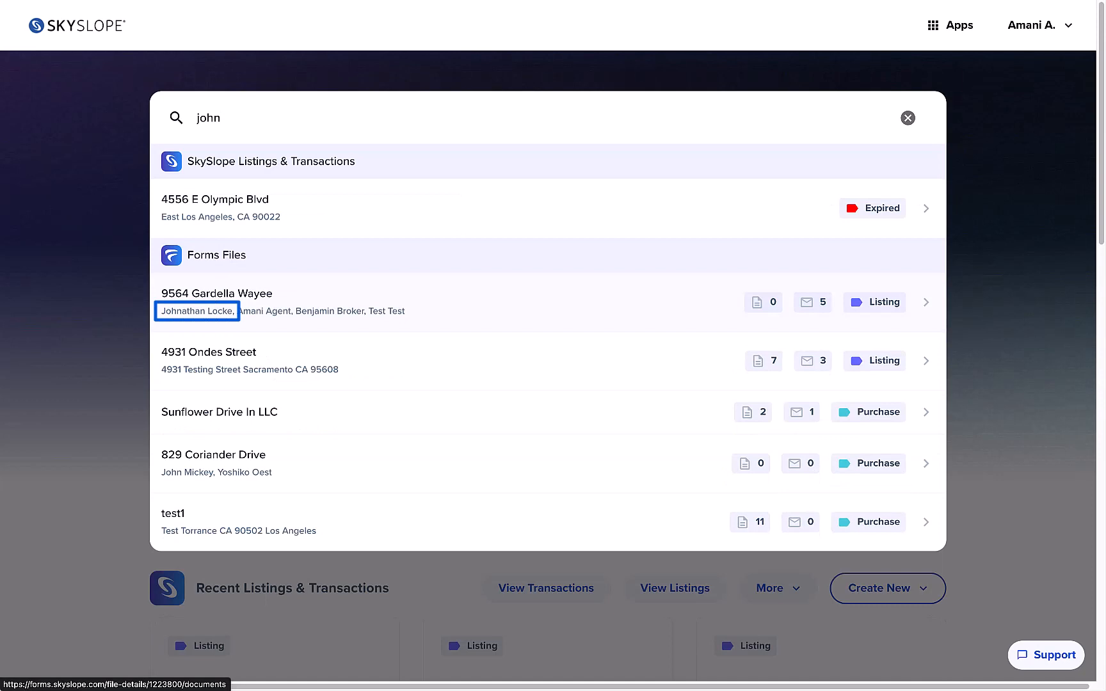
mouse_move(548, 297)
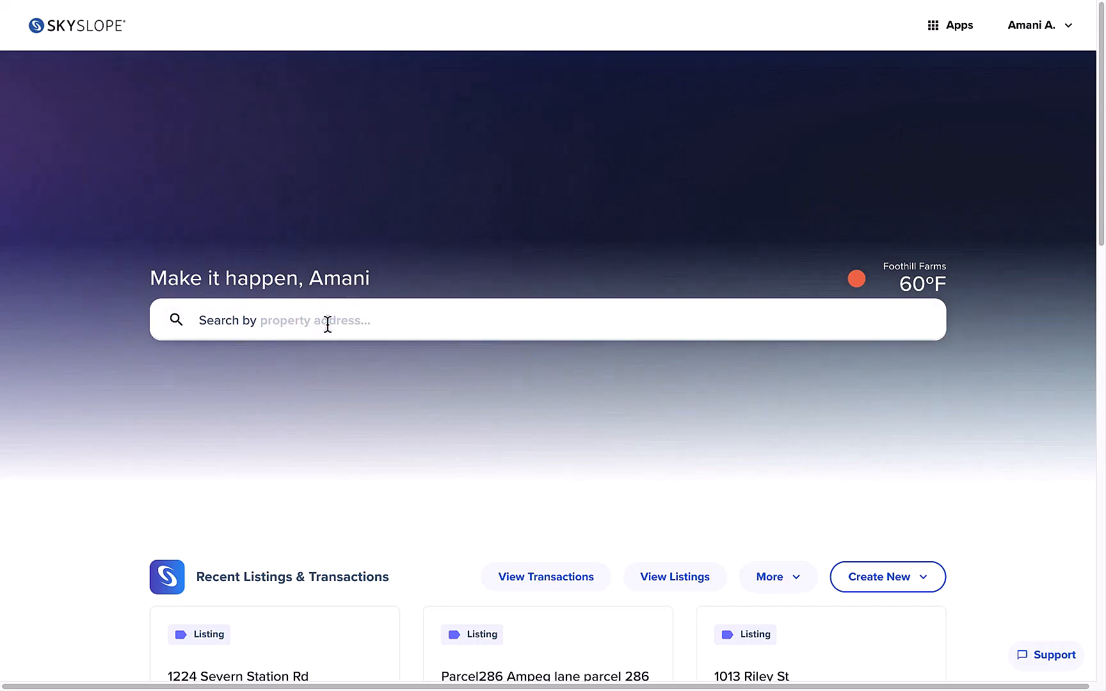
text(whispering)
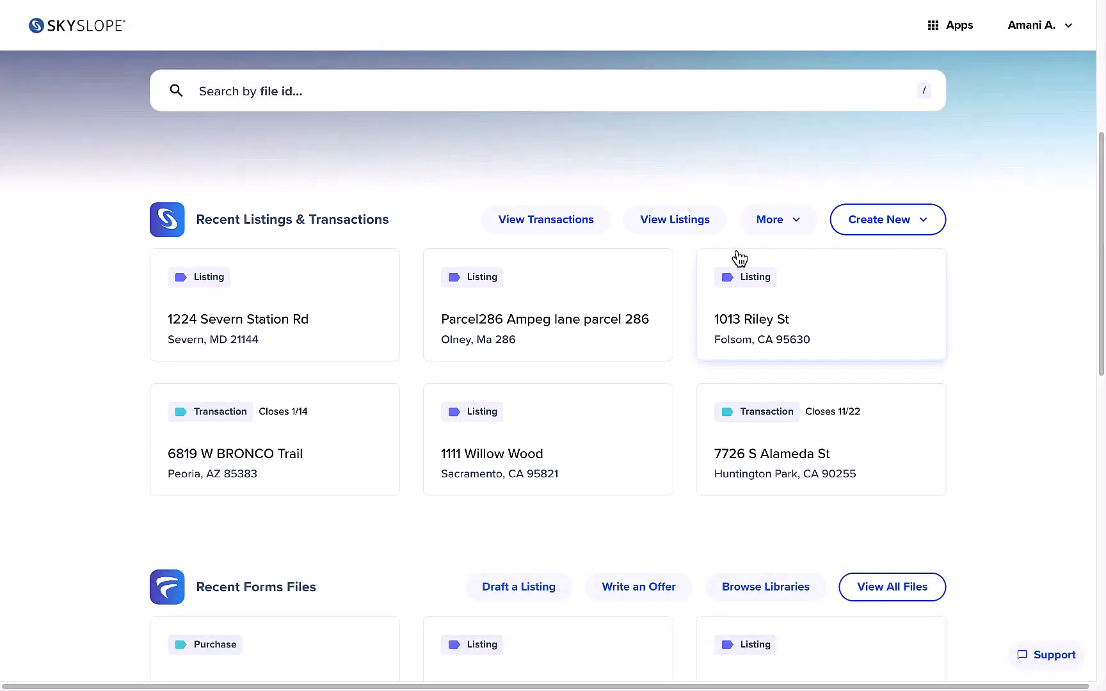
click(545, 219)
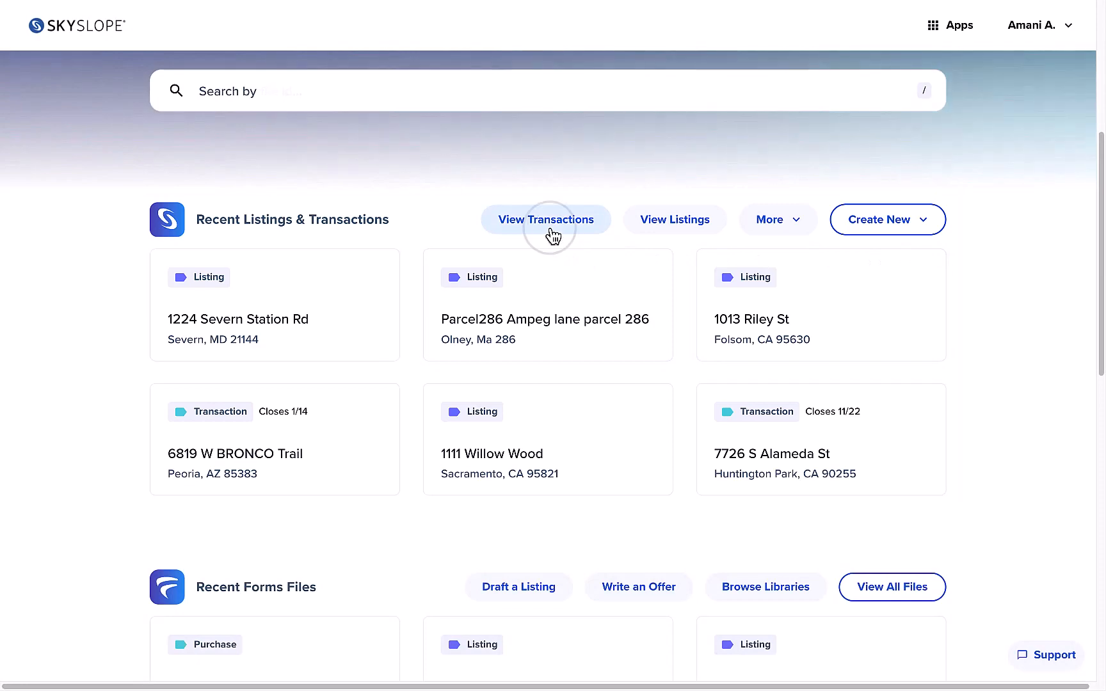
click(545, 219)
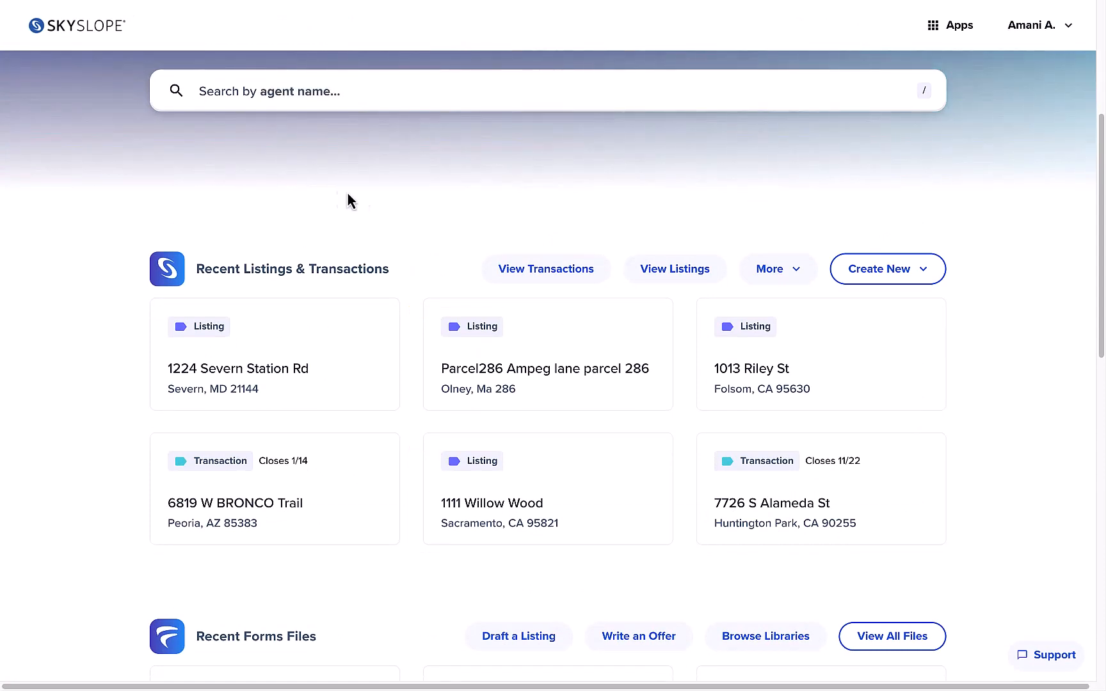
click(886, 269)
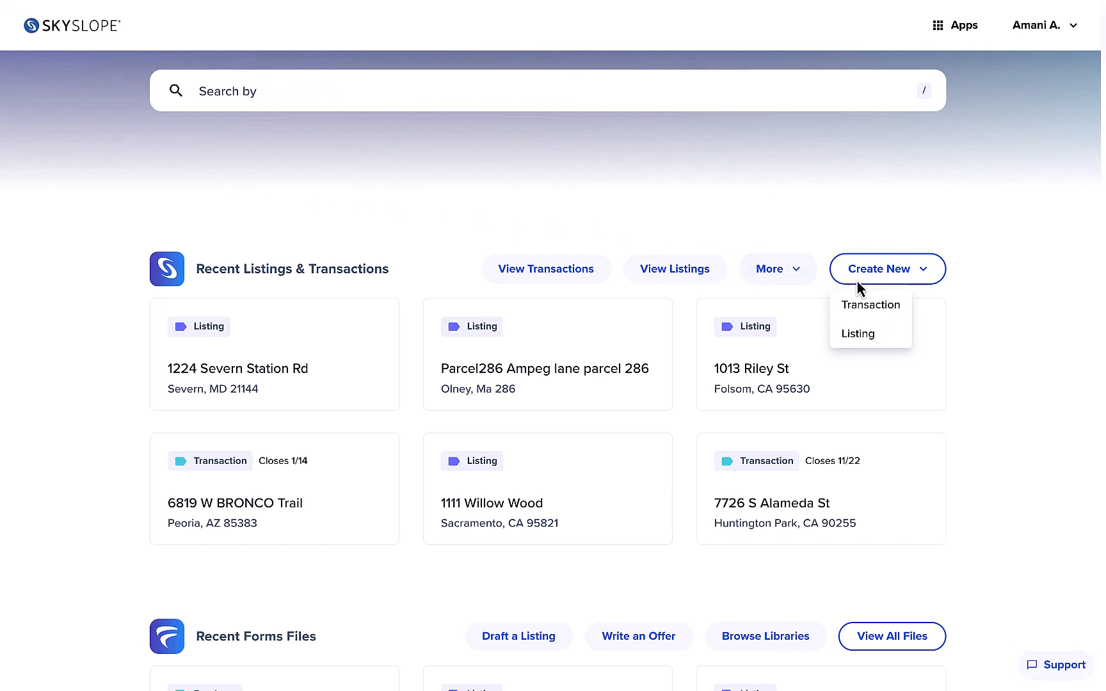
click(858, 334)
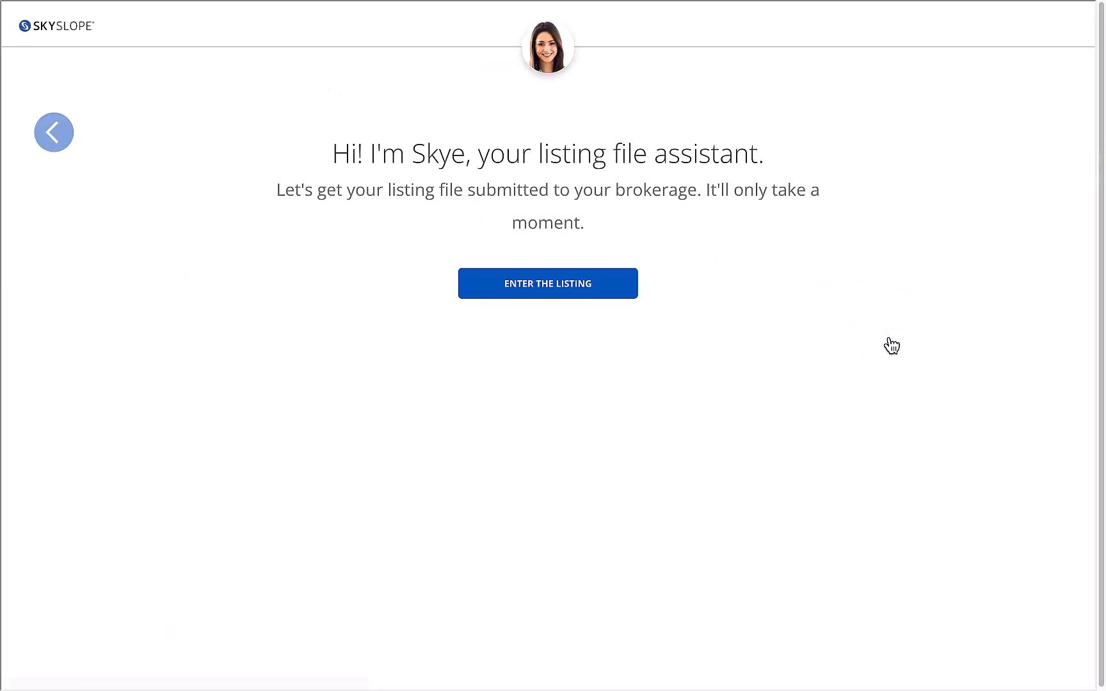
click(53, 133)
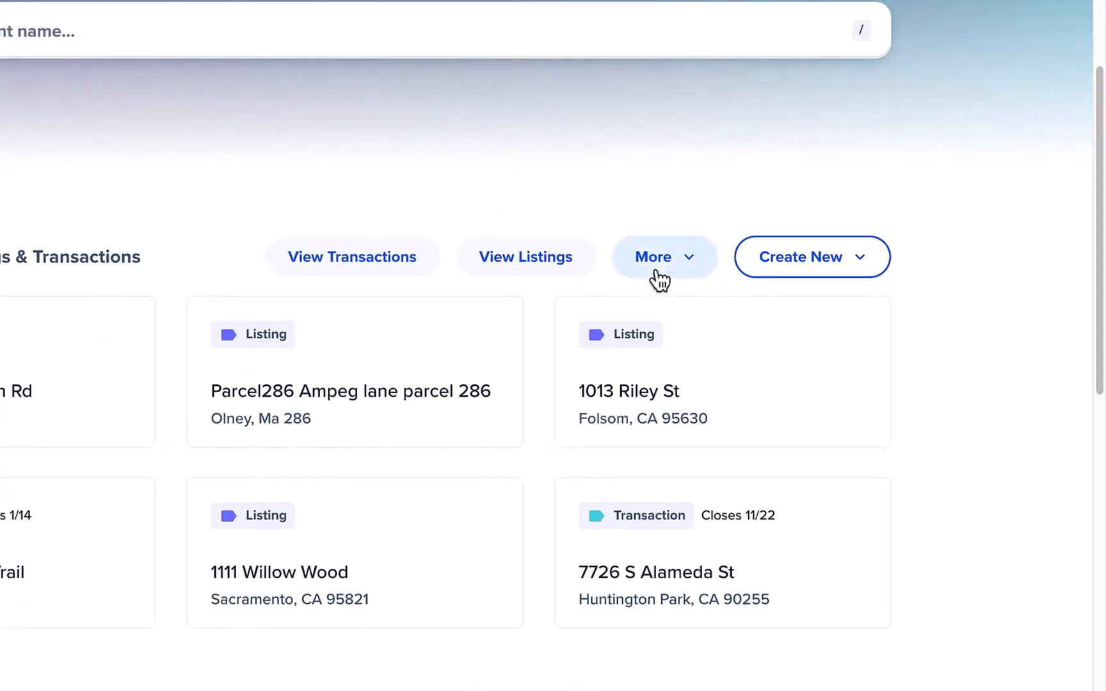
click(663, 256)
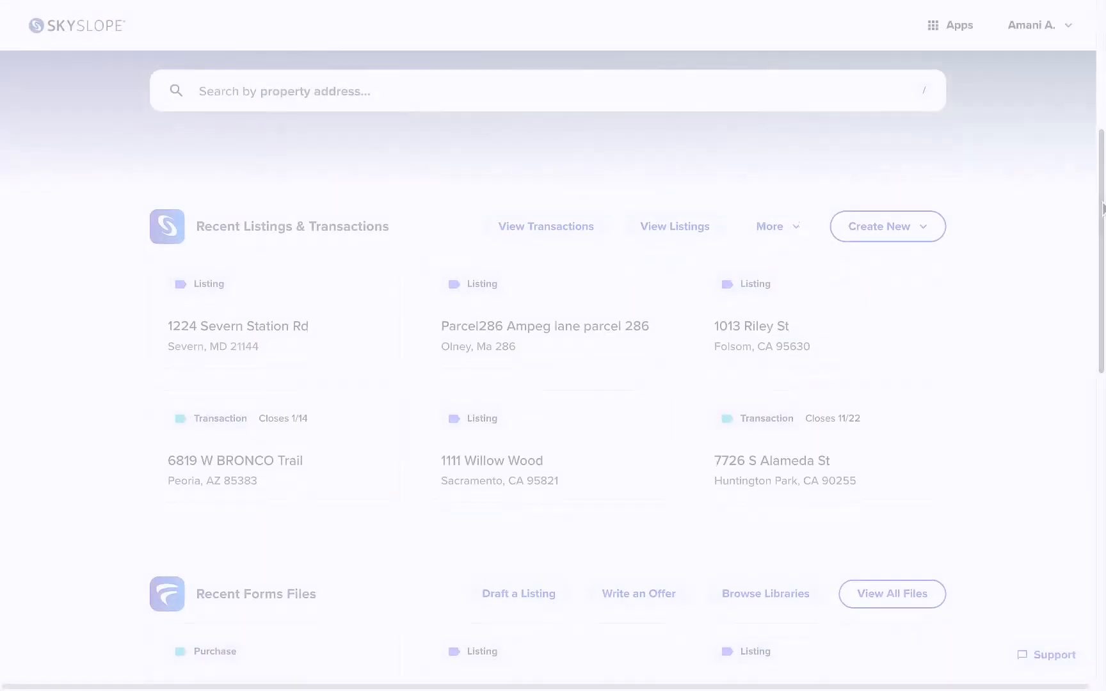
scroll(down, 3)
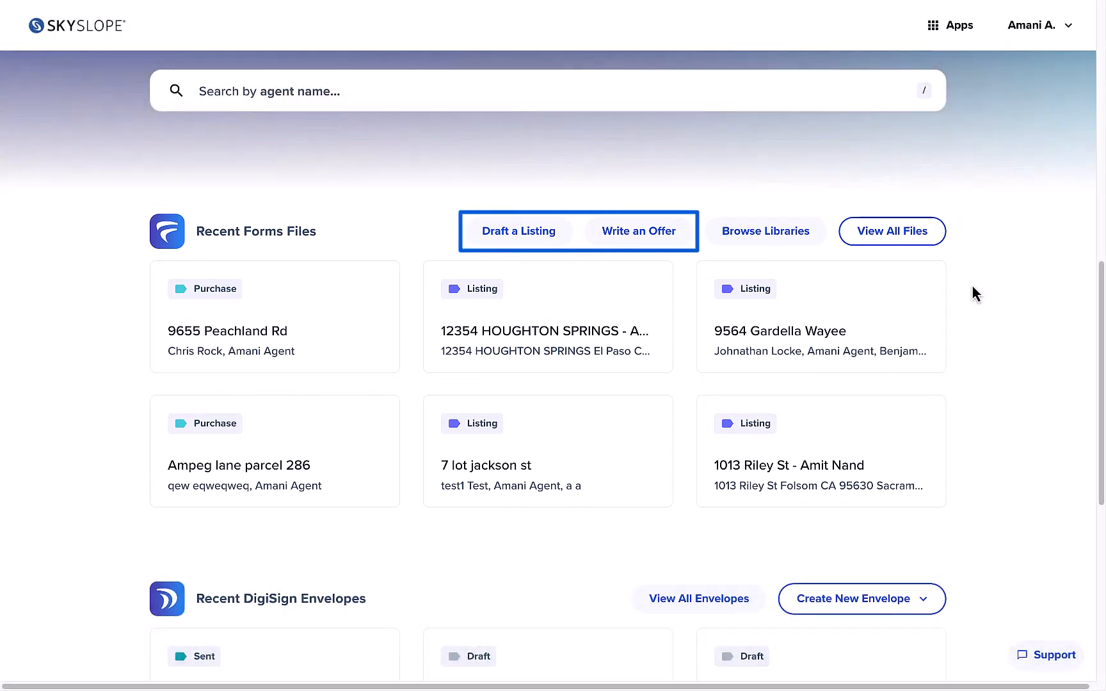
click(637, 231)
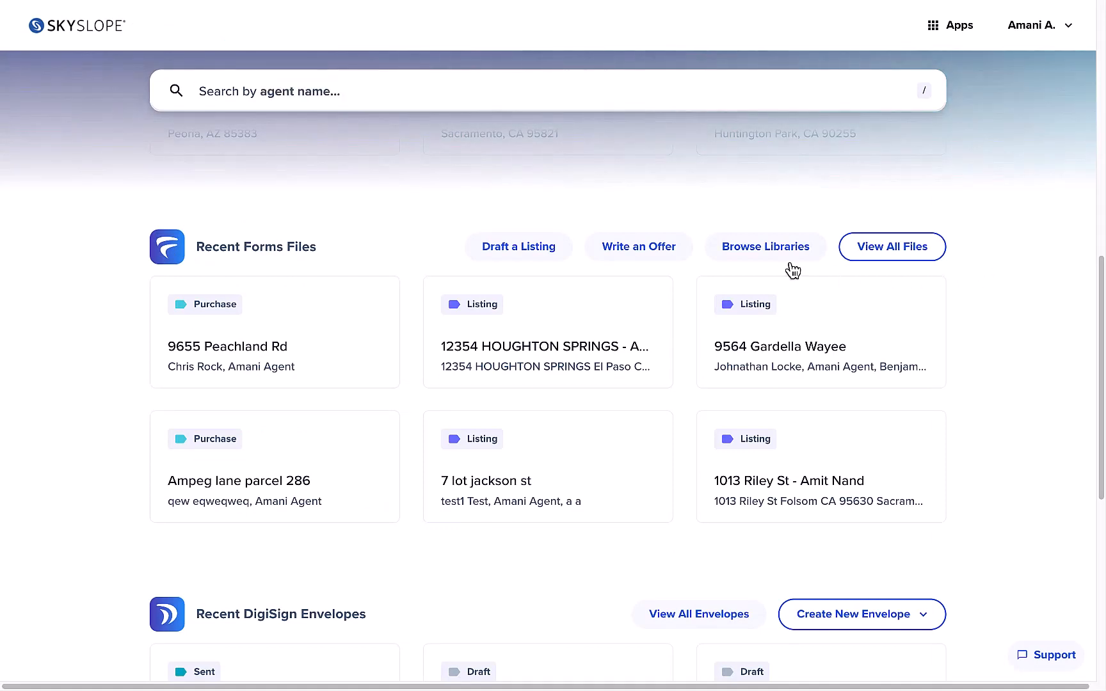
click(766, 246)
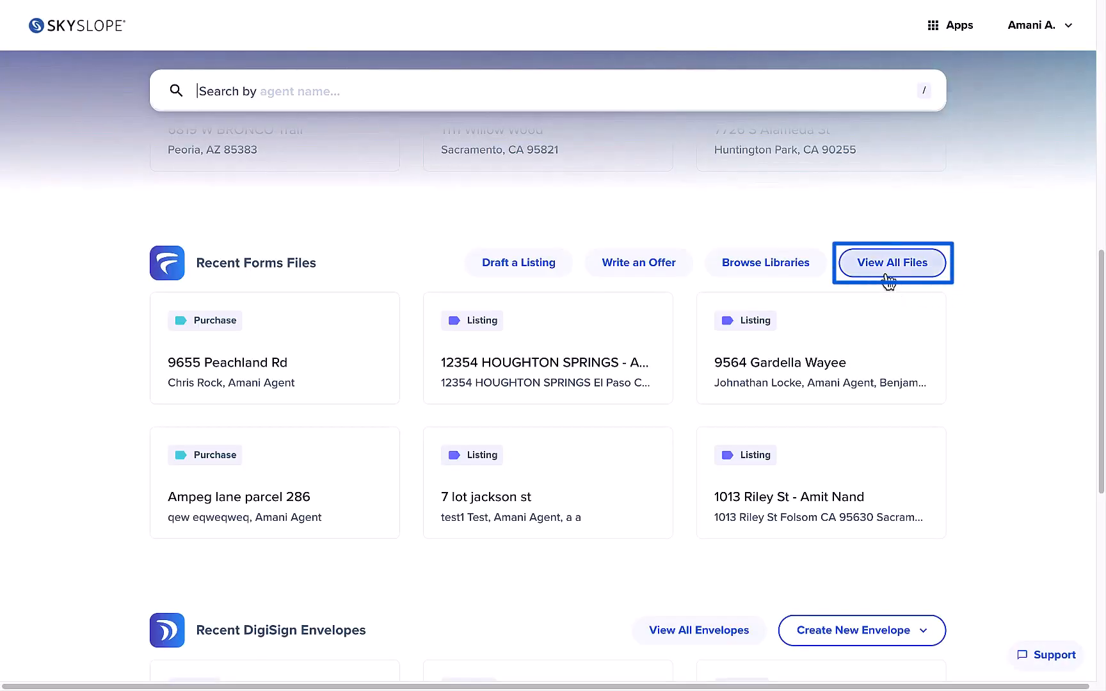
click(892, 262)
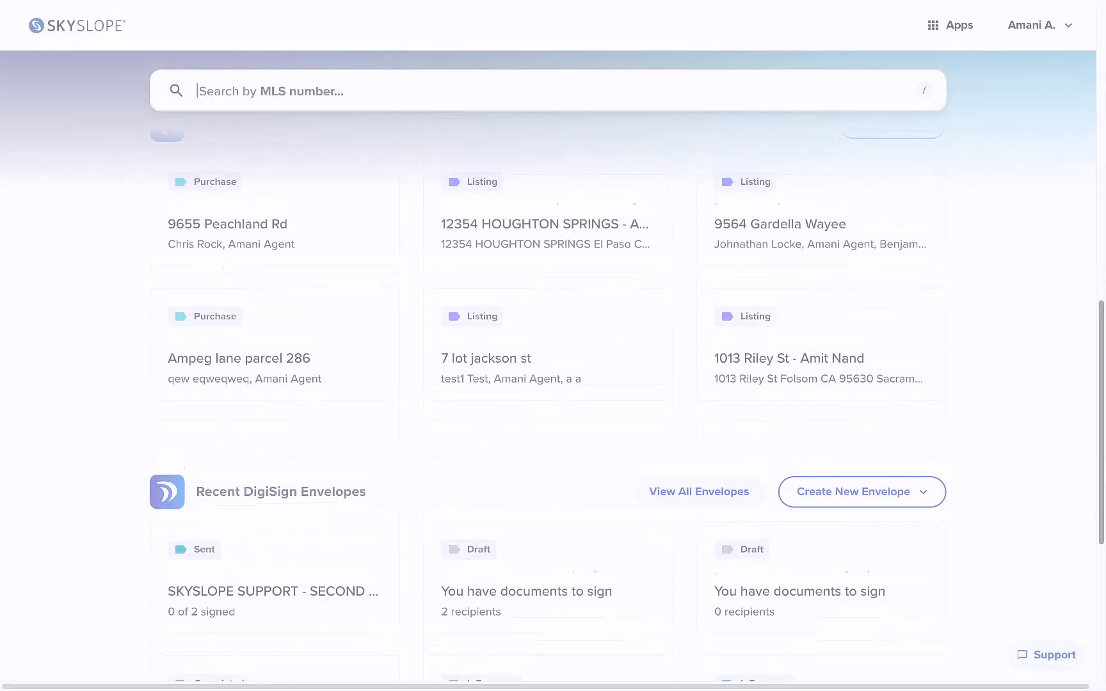
From View All Envelopes, create a new DigiSign envelope with No property.
scroll(down, 3)
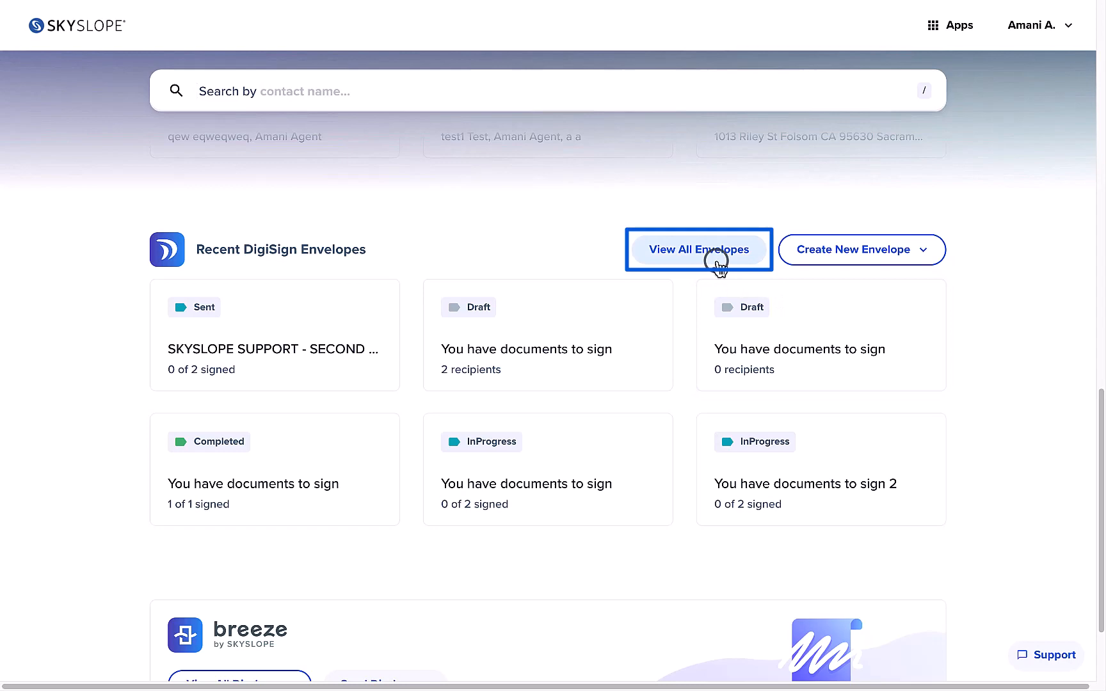
click(698, 249)
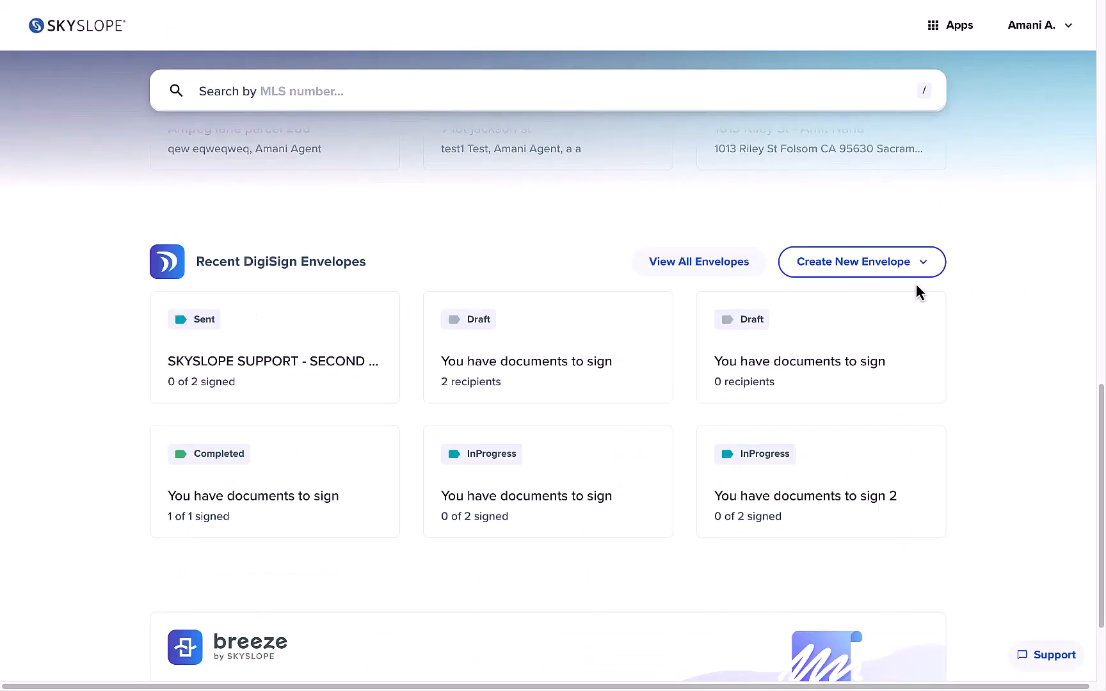
click(858, 262)
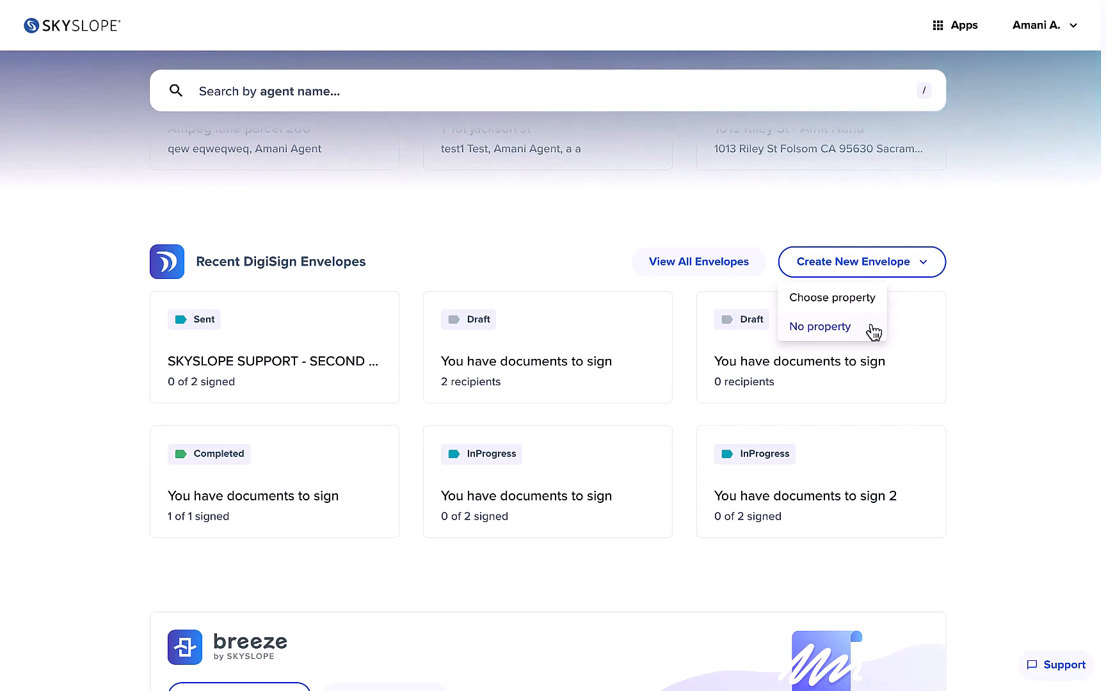
click(820, 326)
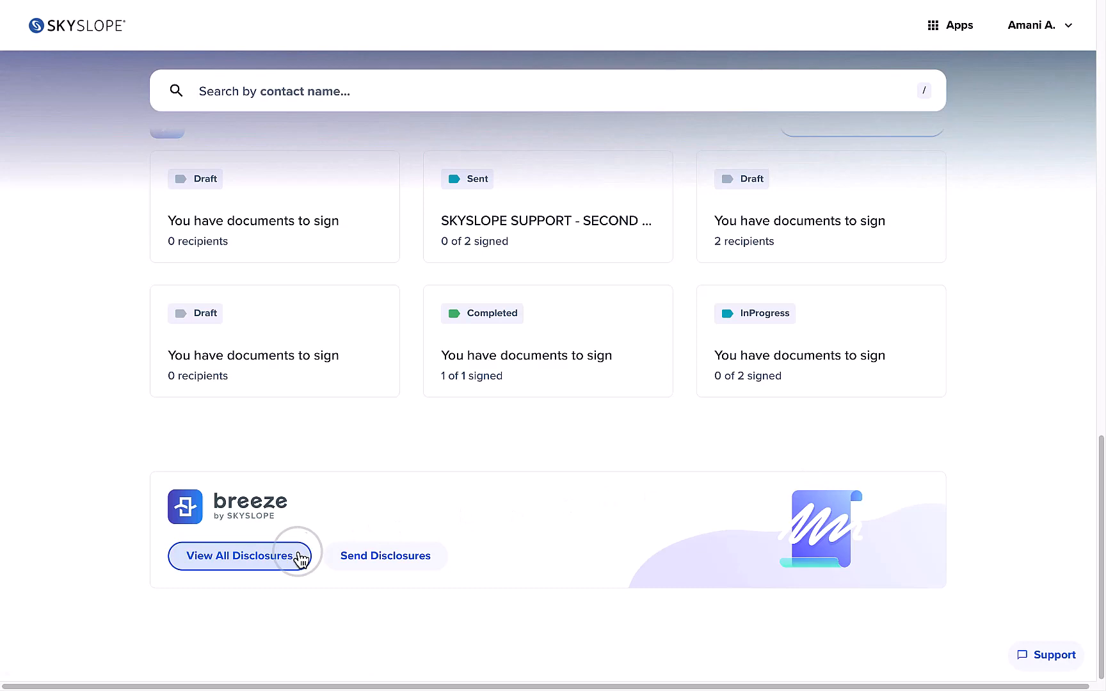
Open View All Disclosures in the Breeze section.
click(240, 555)
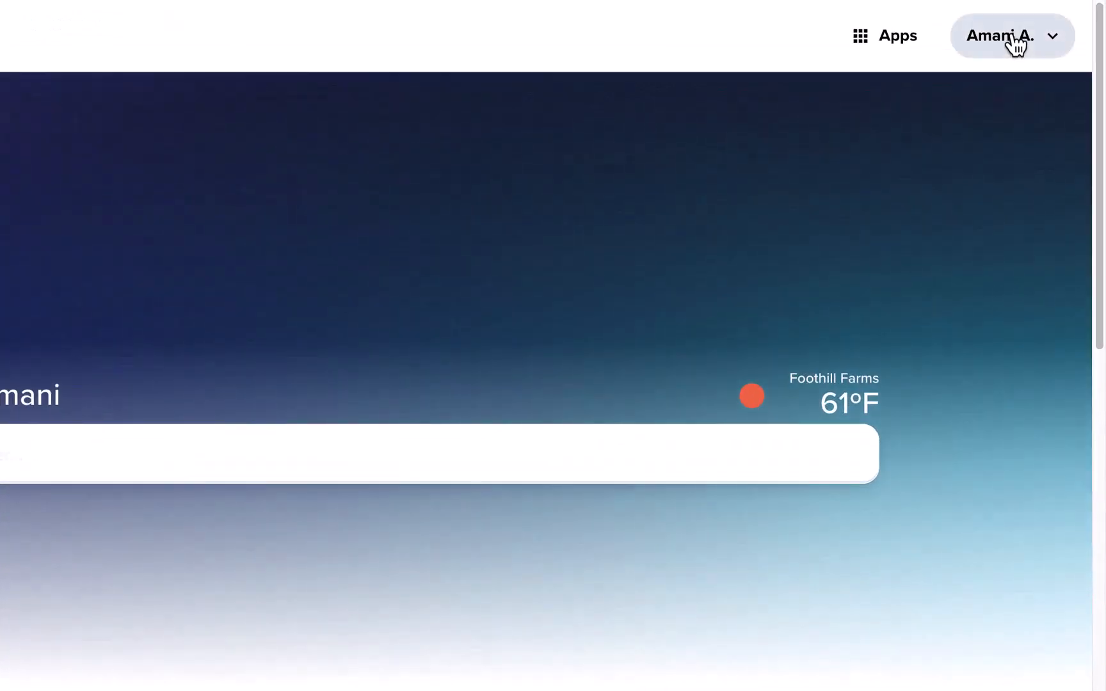
click(1012, 36)
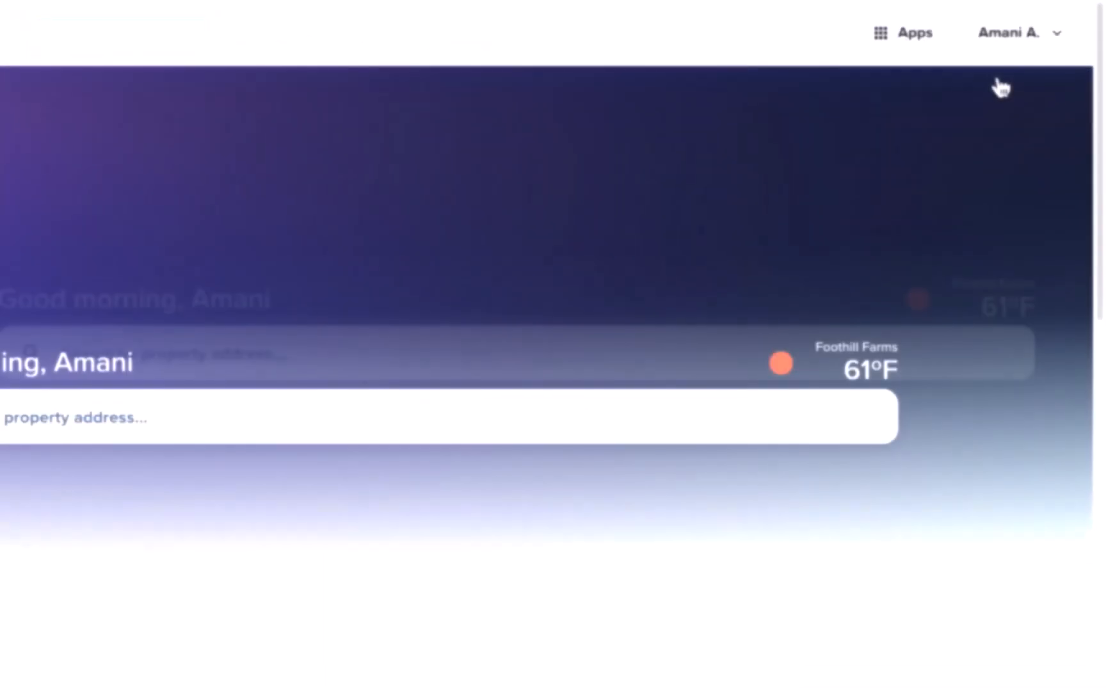
click(880, 33)
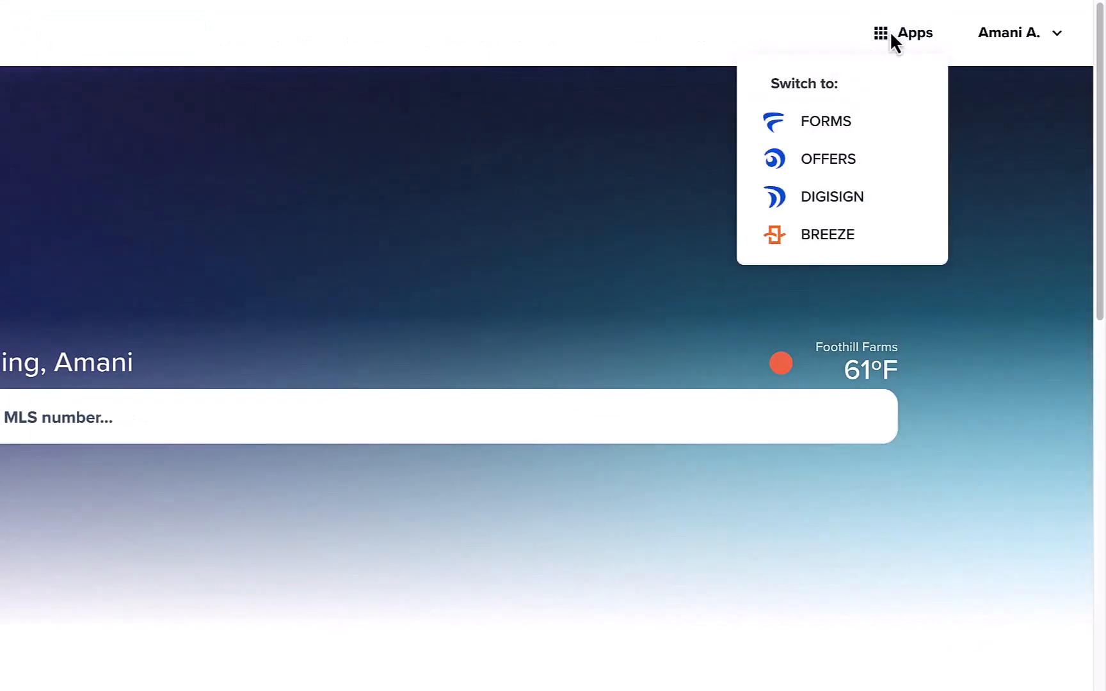
click(825, 120)
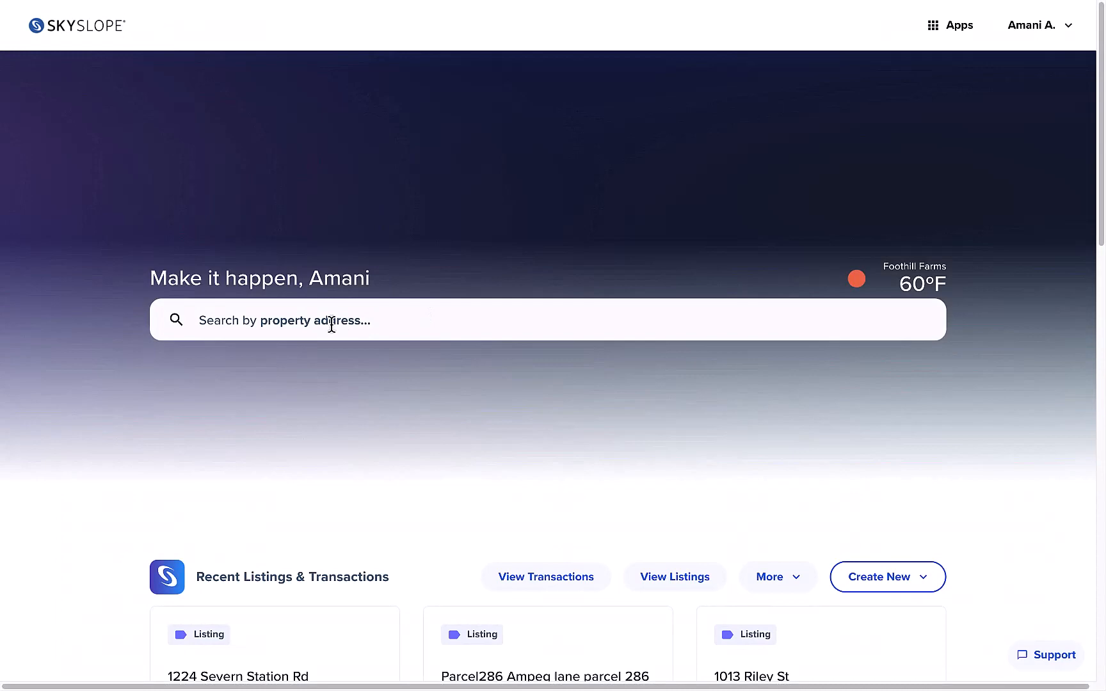
text(whispering)
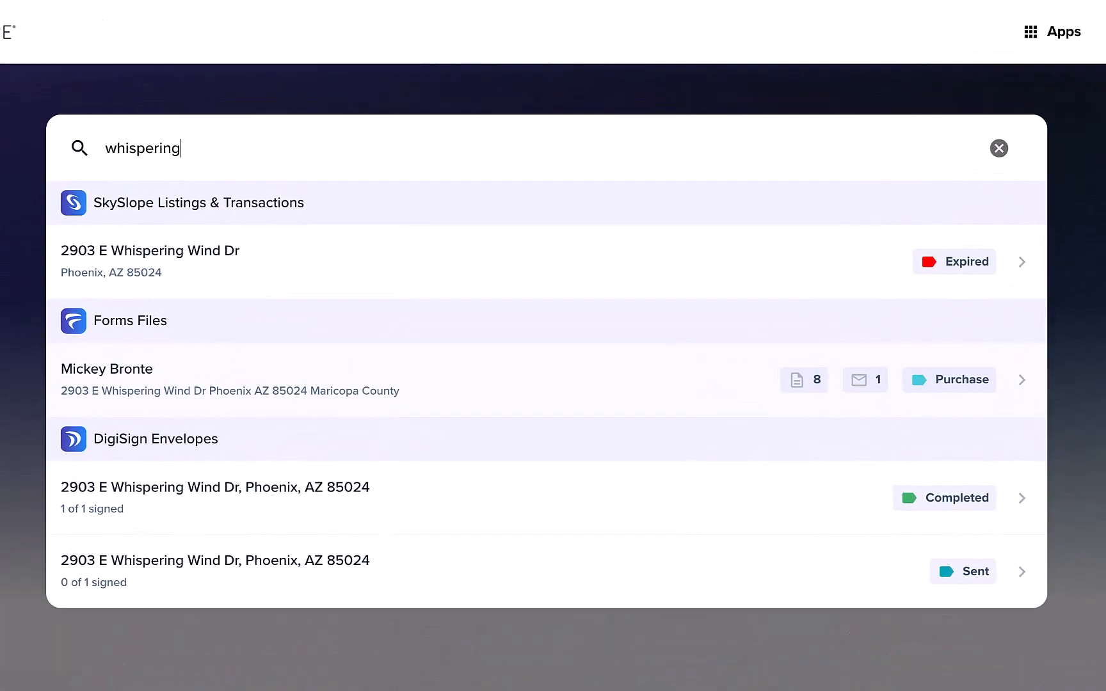
mouse_move(234, 319)
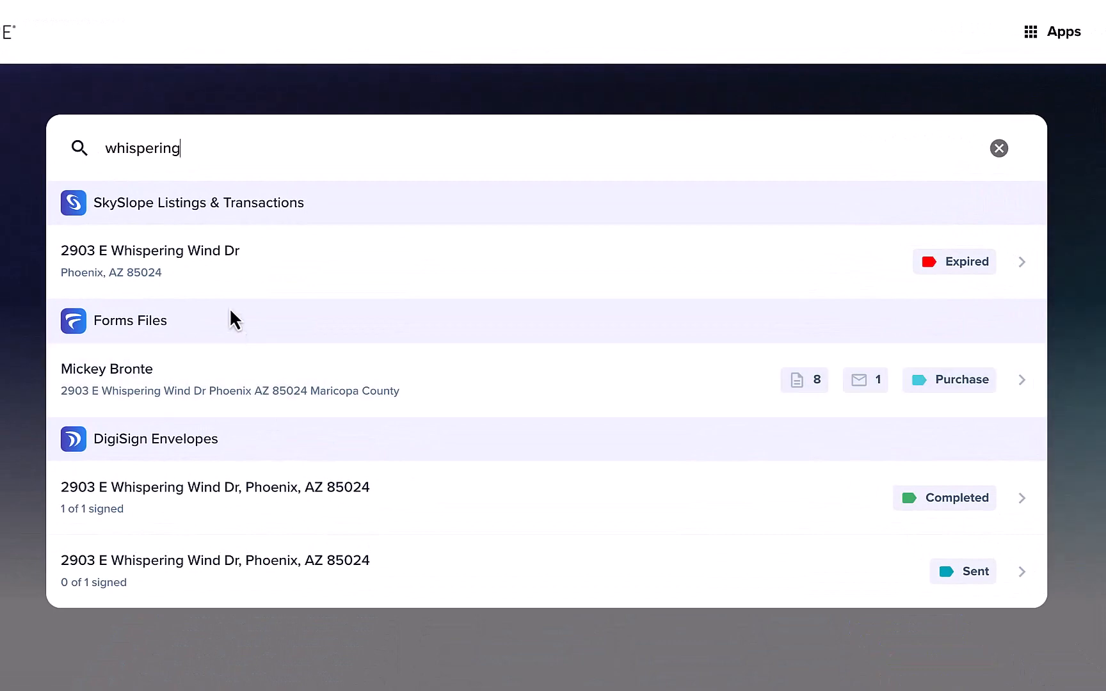